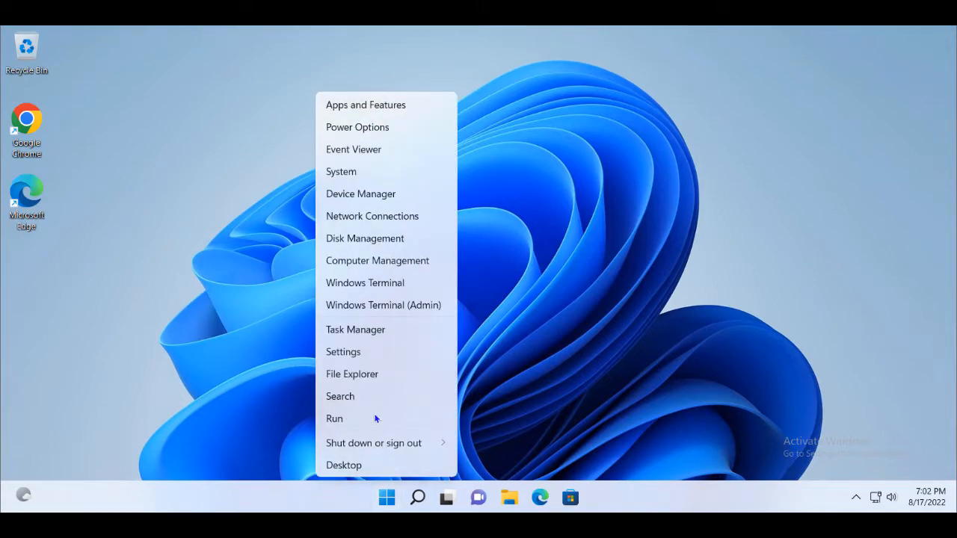
Step: Launch Settings from the Start quick-link menu and scroll the System page down to About
click(343, 352)
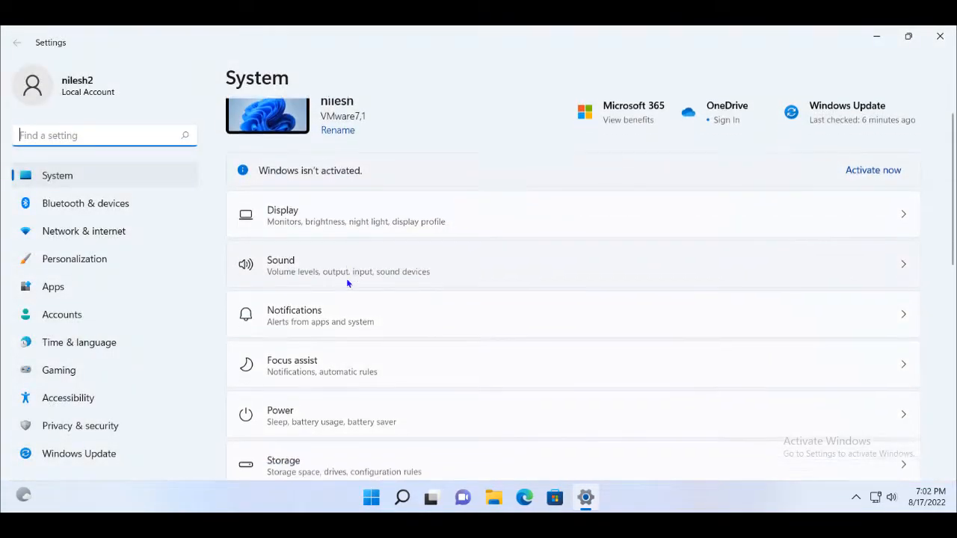
scroll(down, 3)
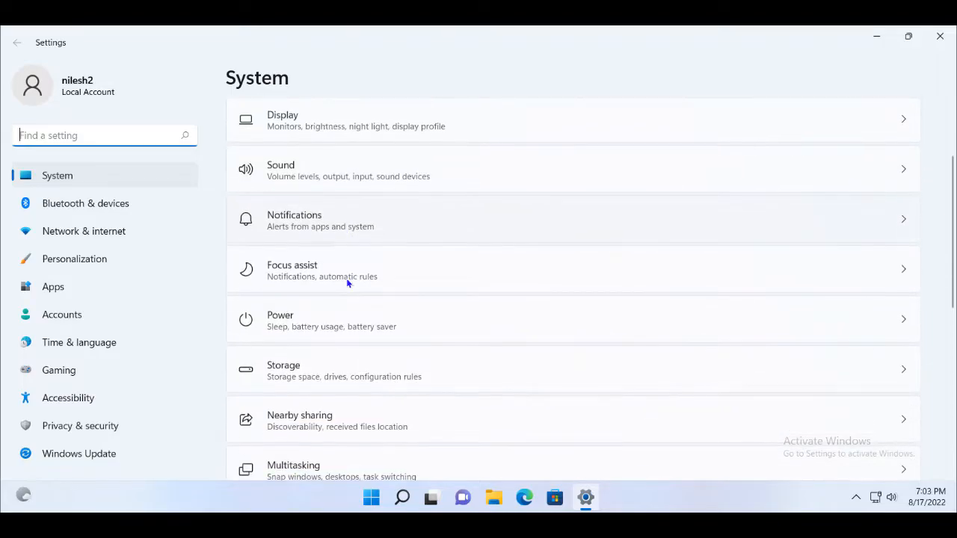
scroll(down, 3)
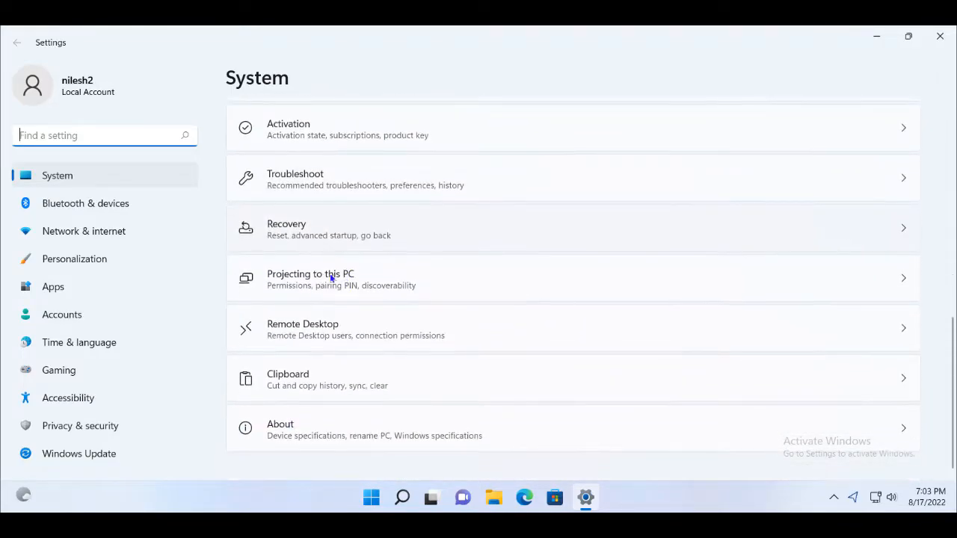
Step: Search 'de' in Find a setting and go to the Default apps page, scrolling its app list
text(defa)
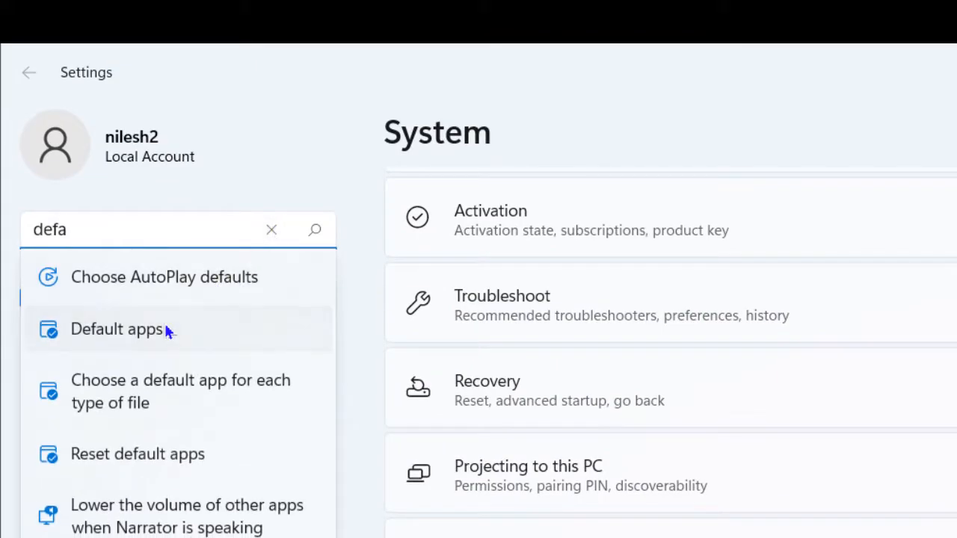
click(116, 330)
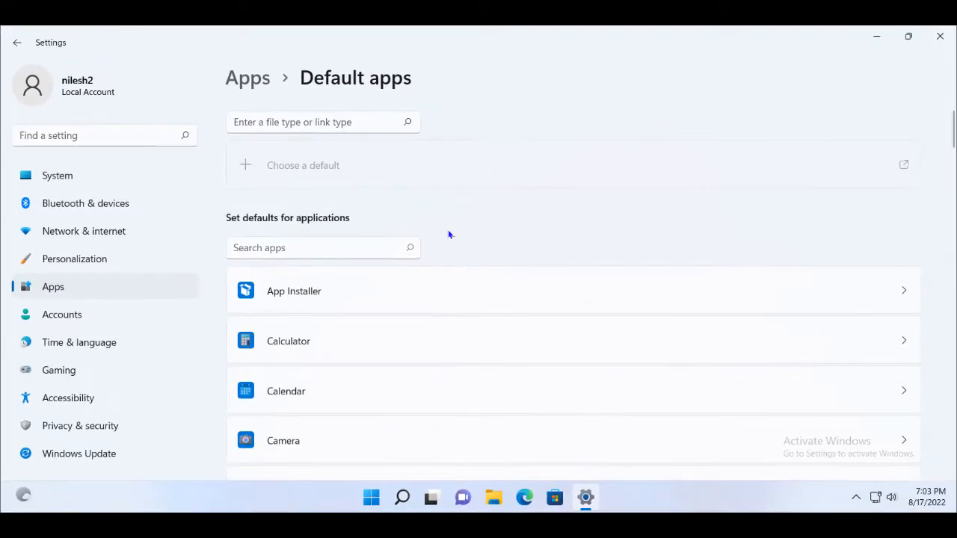
scroll(down, 3)
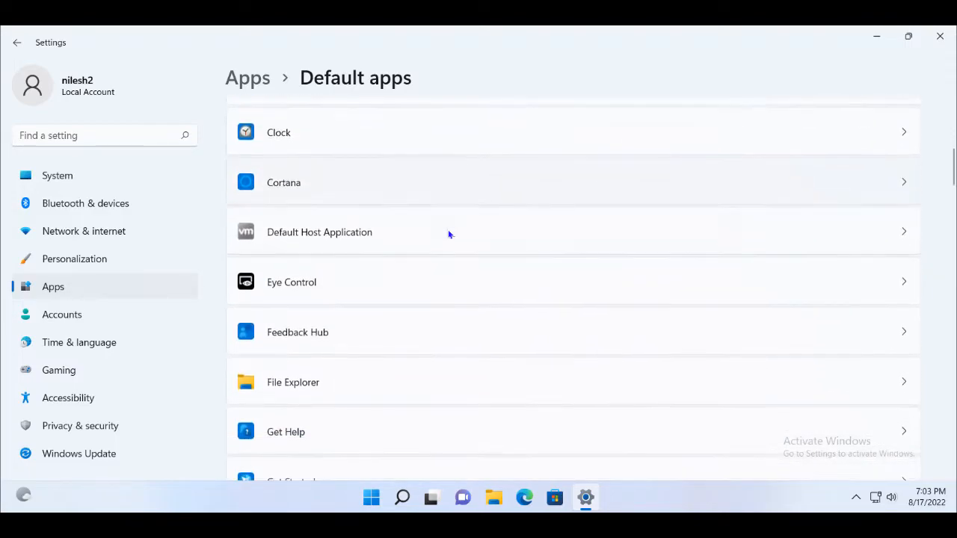
scroll(down, 3)
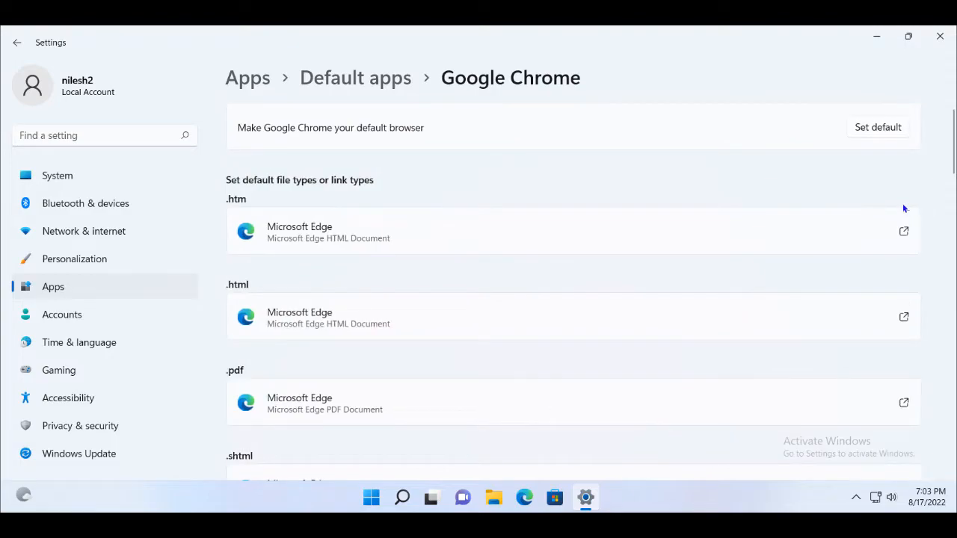
mouse_move(754, 144)
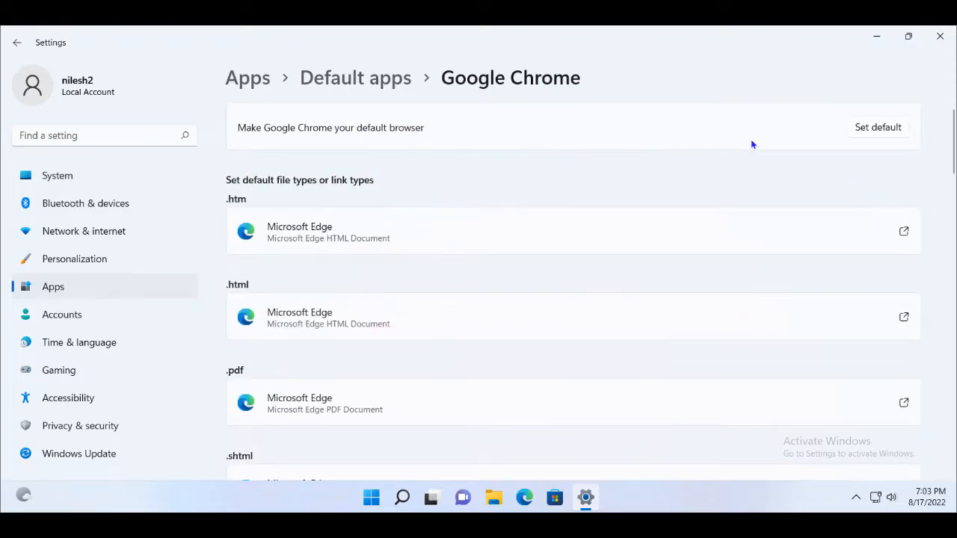
Step: Set Google Chrome as the default browser so .htm and .html open in Chrome
click(878, 127)
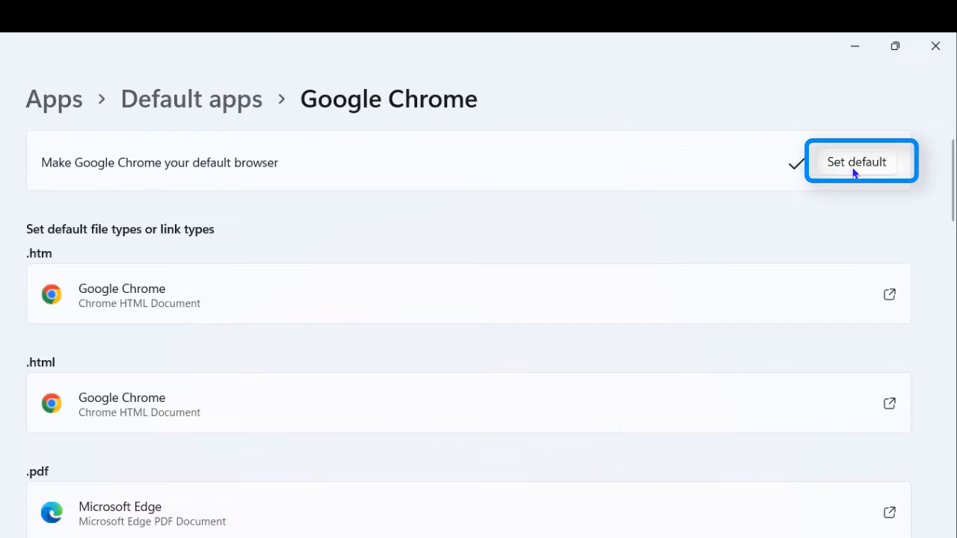
mouse_move(790, 272)
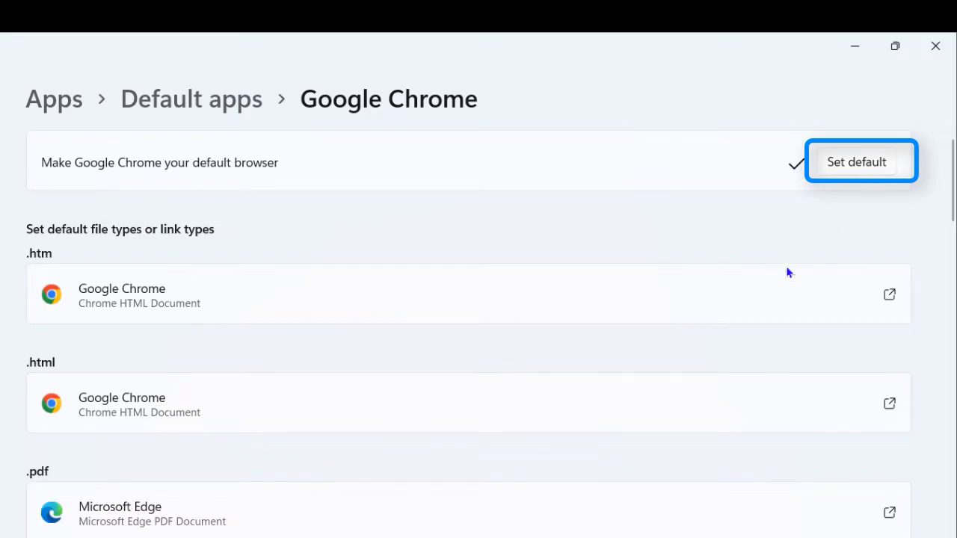
scroll(down, 3)
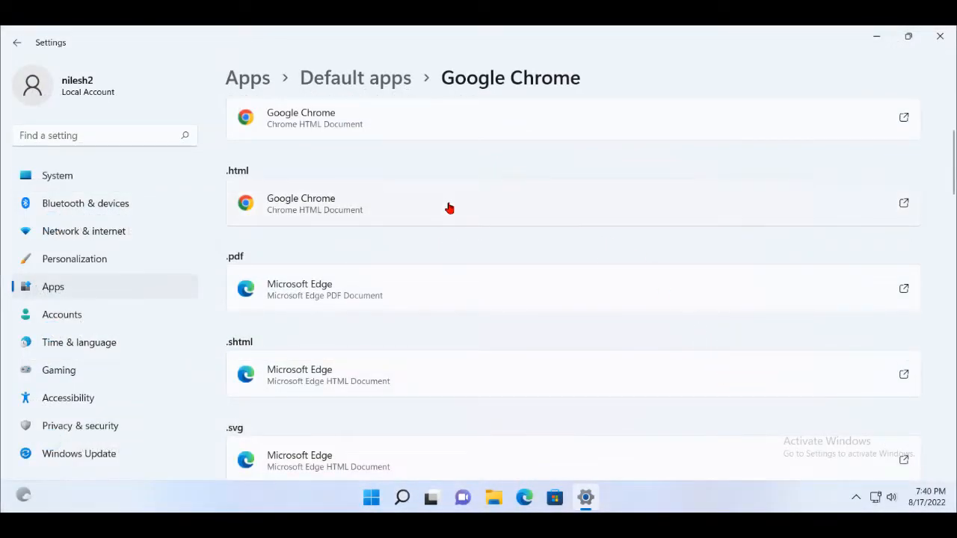
mouse_move(466, 215)
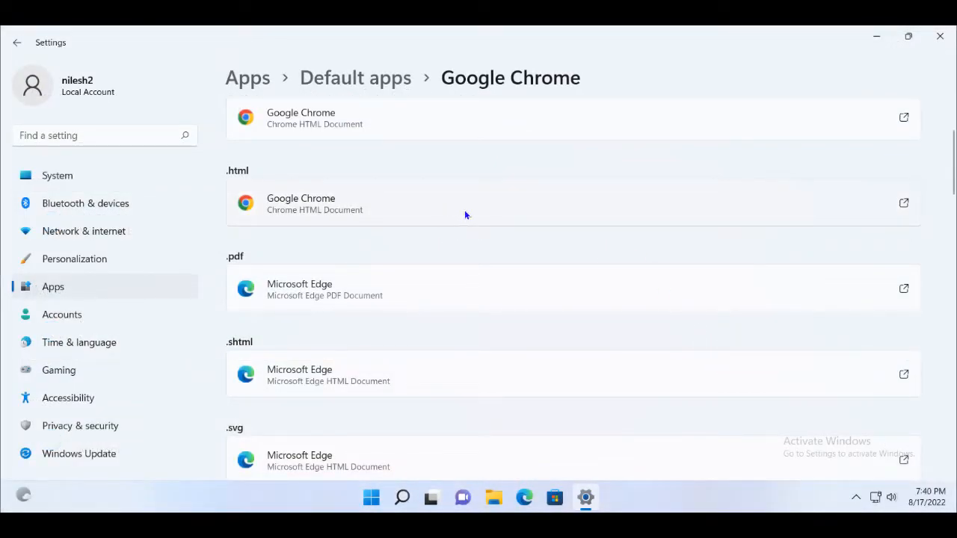
Step: Reassign the .html file type from Google Chrome to Microsoft Edge
click(315, 204)
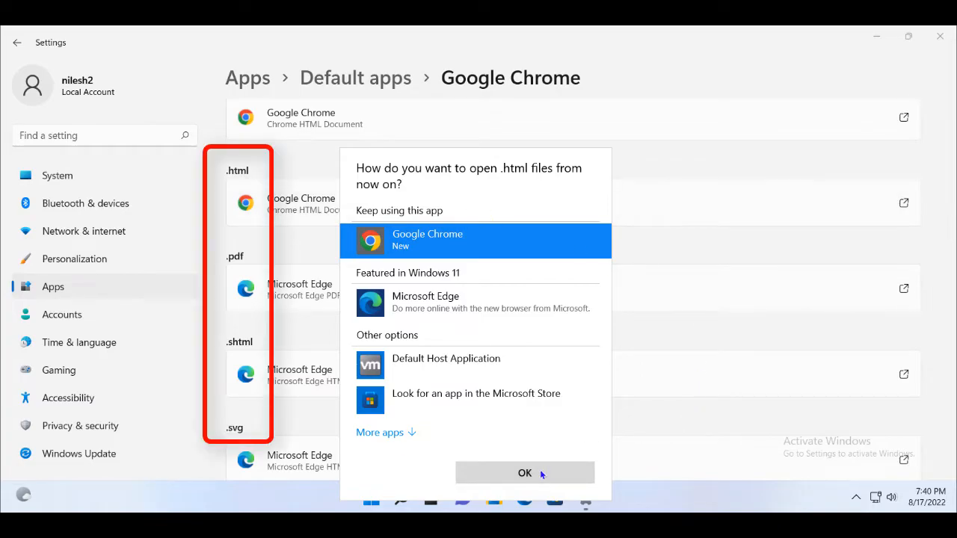
click(524, 472)
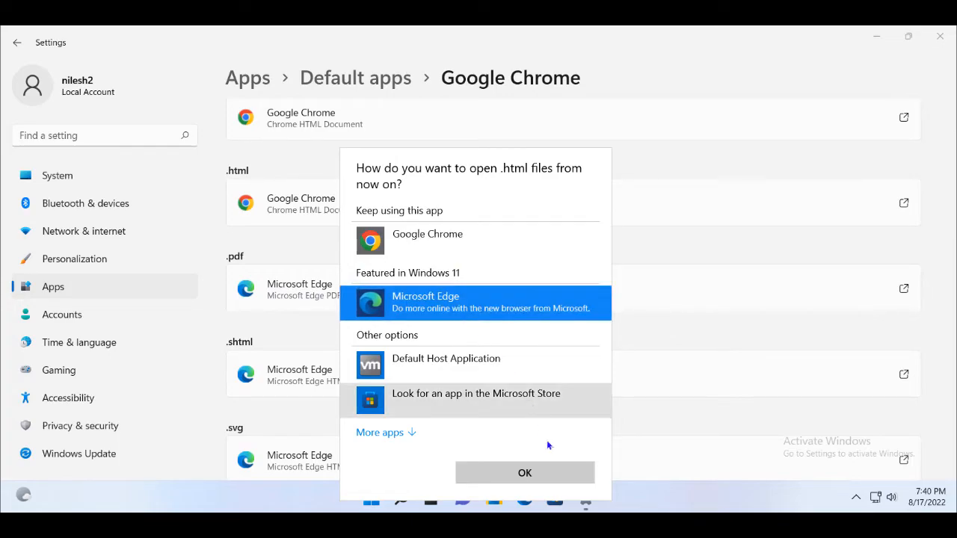
click(523, 473)
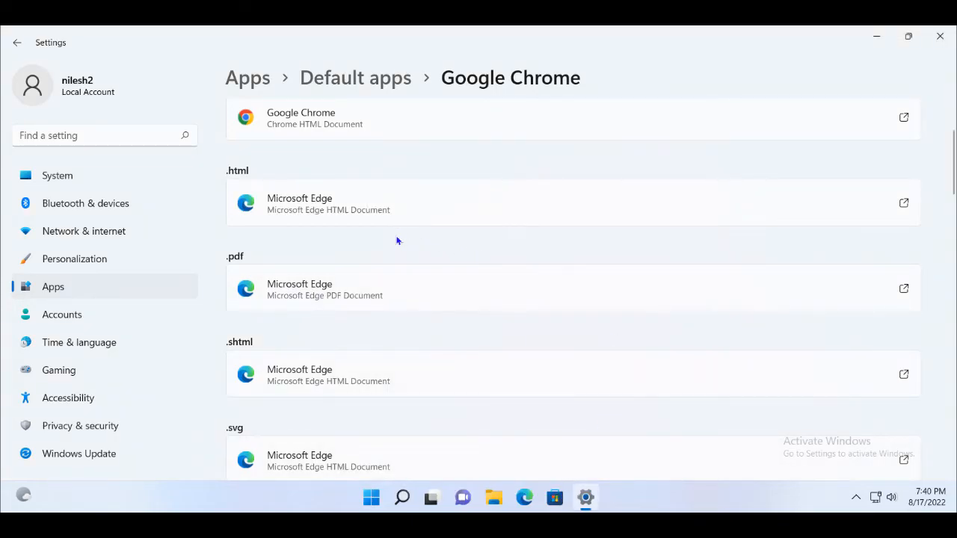
Step: Reassign the .htm file type to Microsoft Edge so all listed types use Edge
scroll(up, 3)
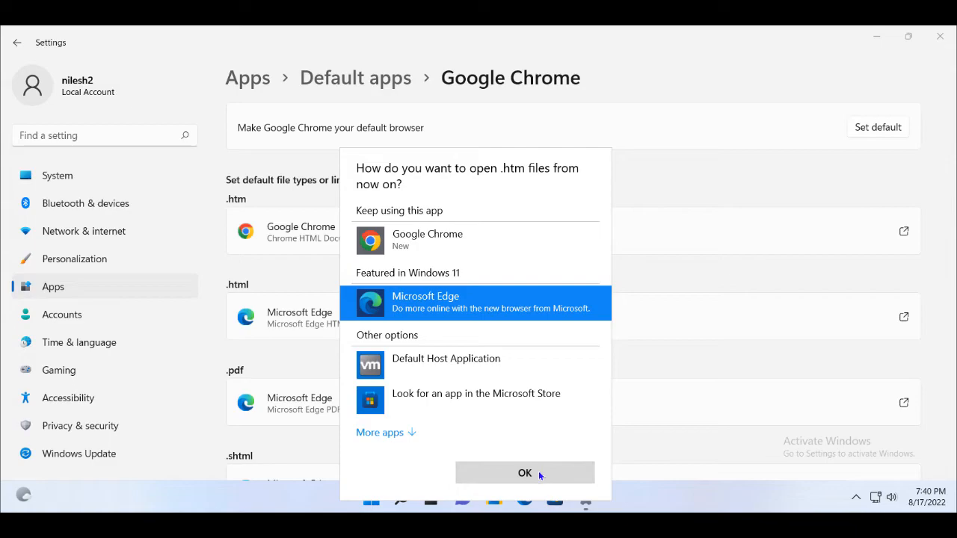
click(523, 473)
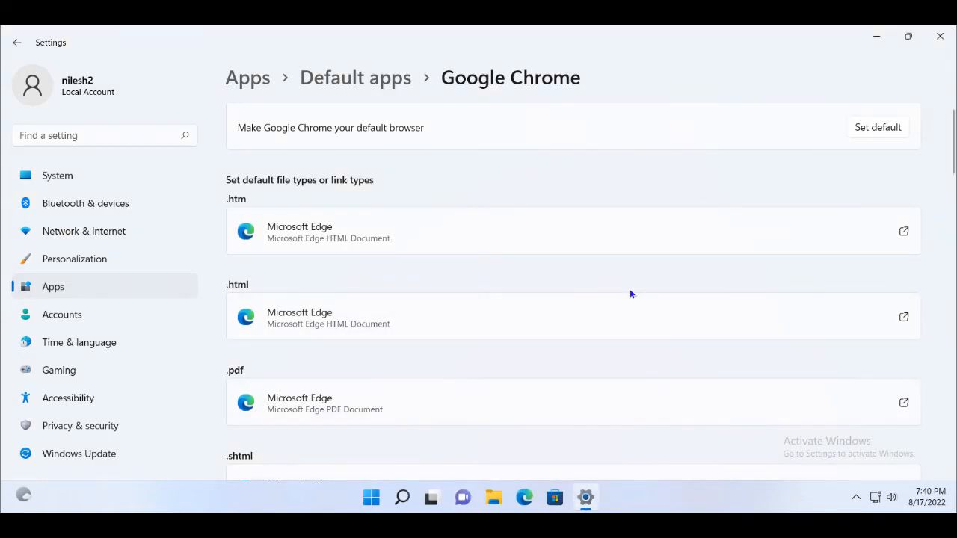
scroll(down, 3)
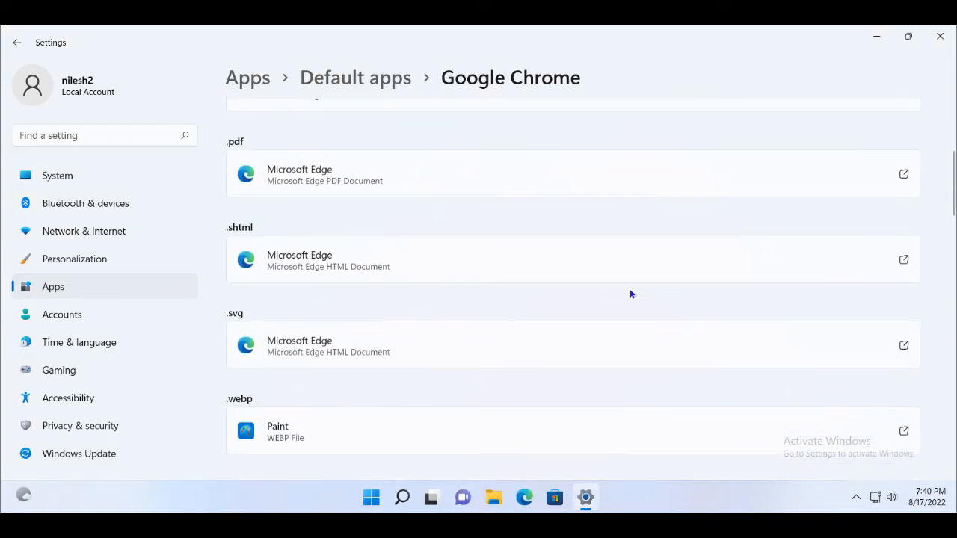
scroll(up, 3)
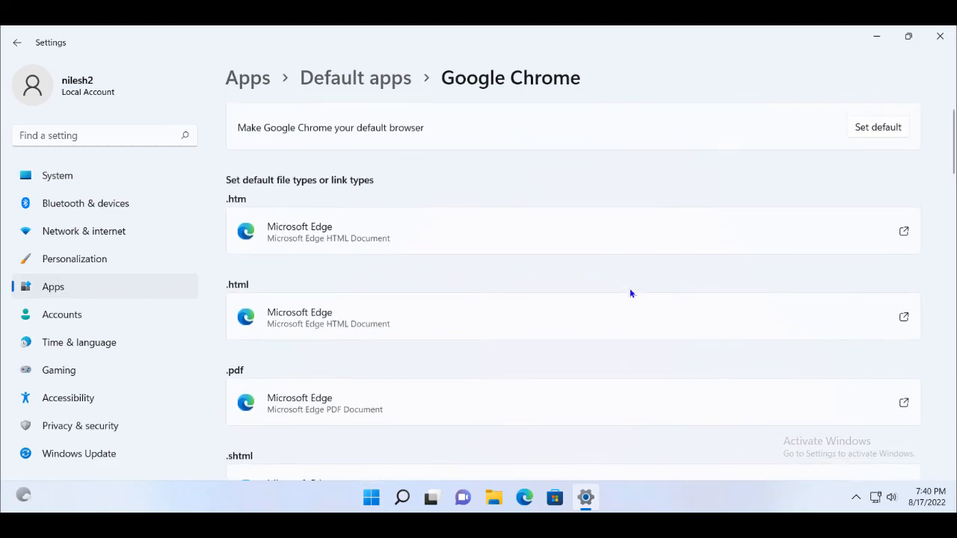